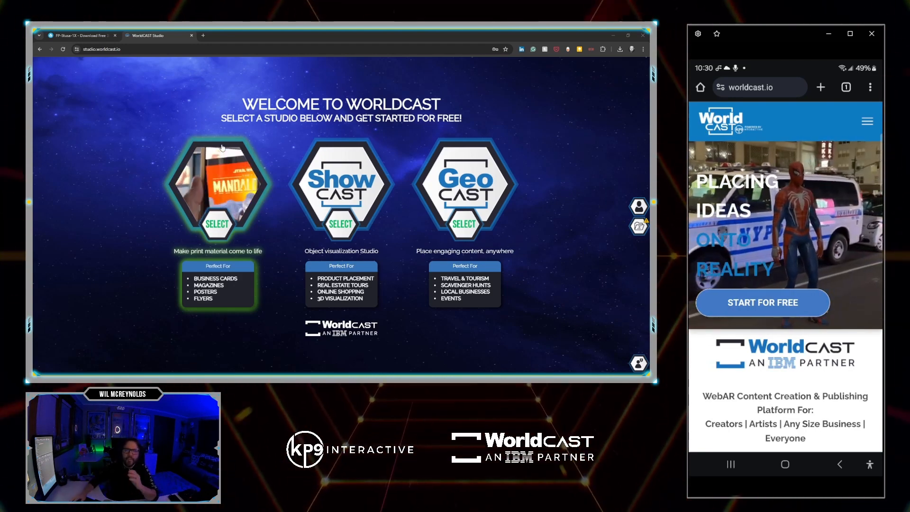
Start a new PrintCAST cast titled 'Drag N Drop'.
{"action": "left_click", "coordinate": [218, 224]}
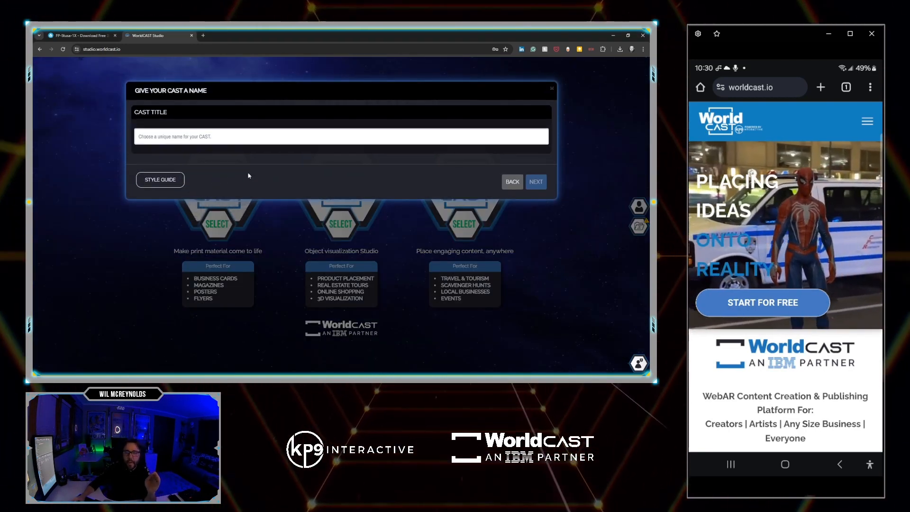
{"action": "left_click", "coordinate": [341, 136]}
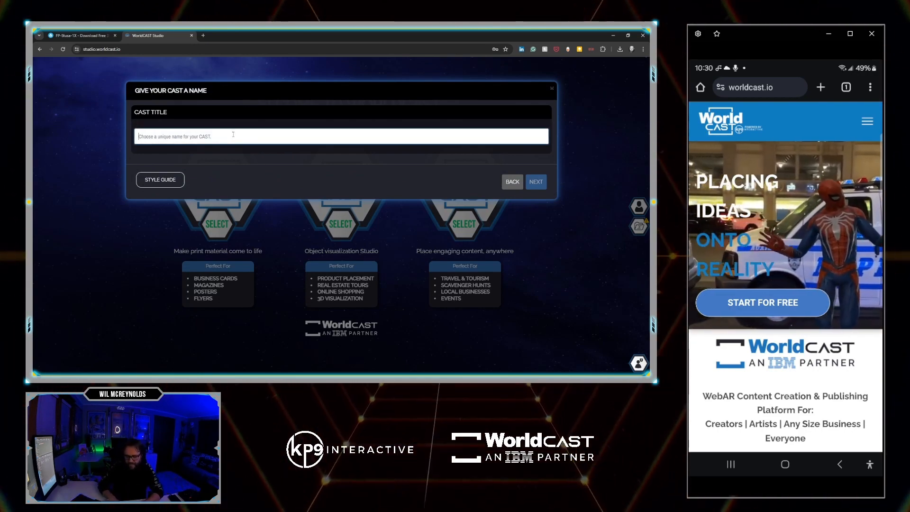
{"action": "type", "text": "D"}
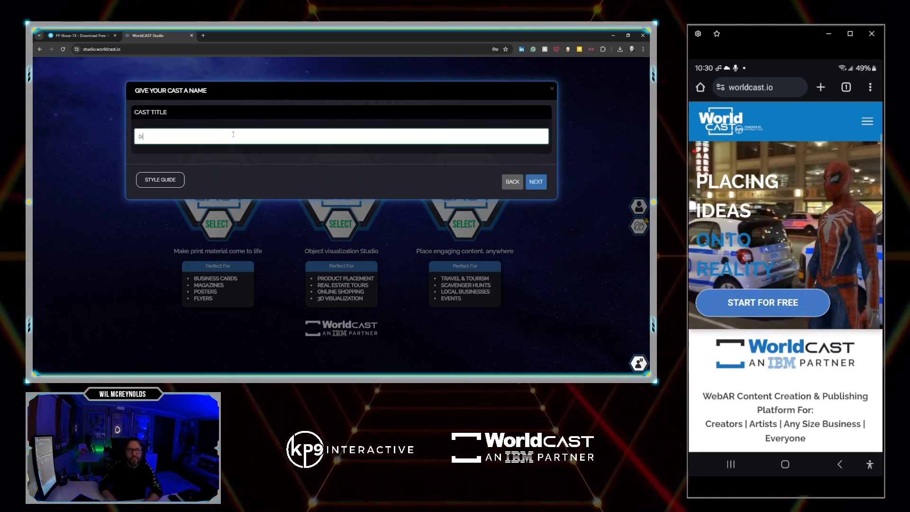
{"action": "type", "text": "Drag N Drop"}
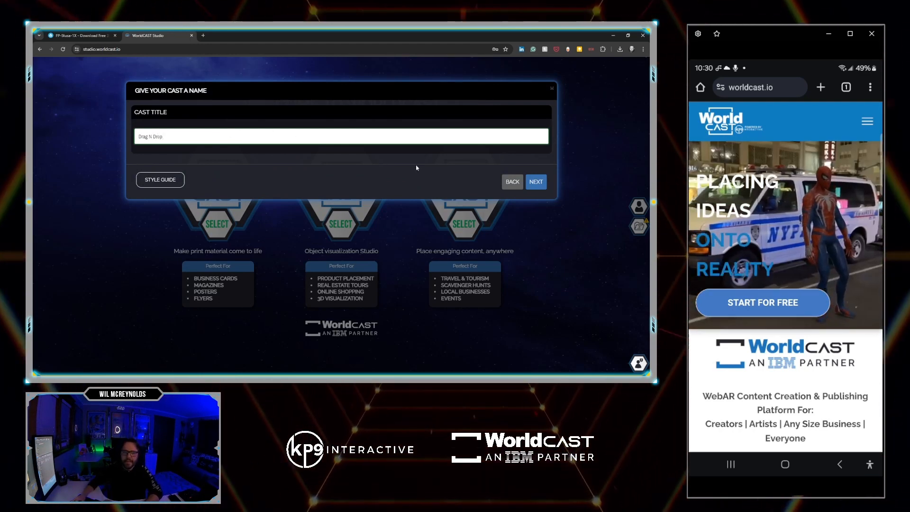
{"action": "left_click", "coordinate": [535, 182]}
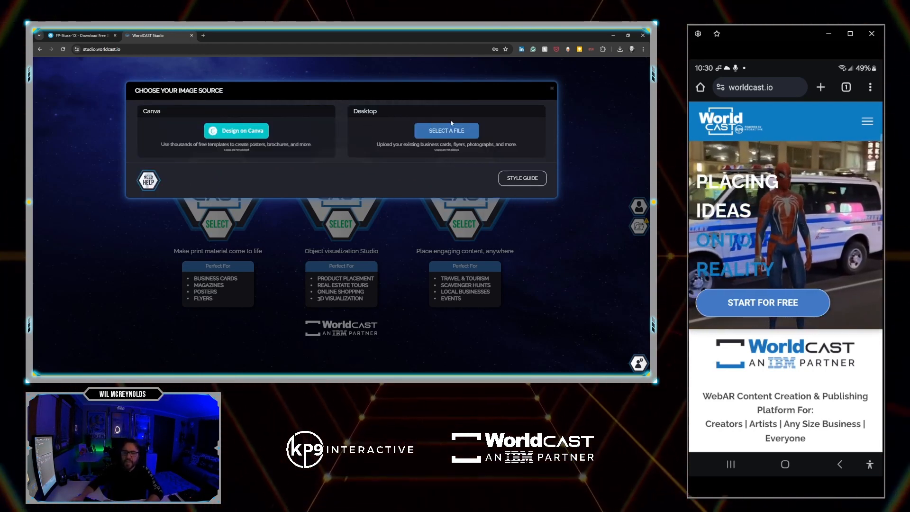
Begin designing the target image as a flyer in Canva.
{"action": "left_click", "coordinate": [236, 129]}
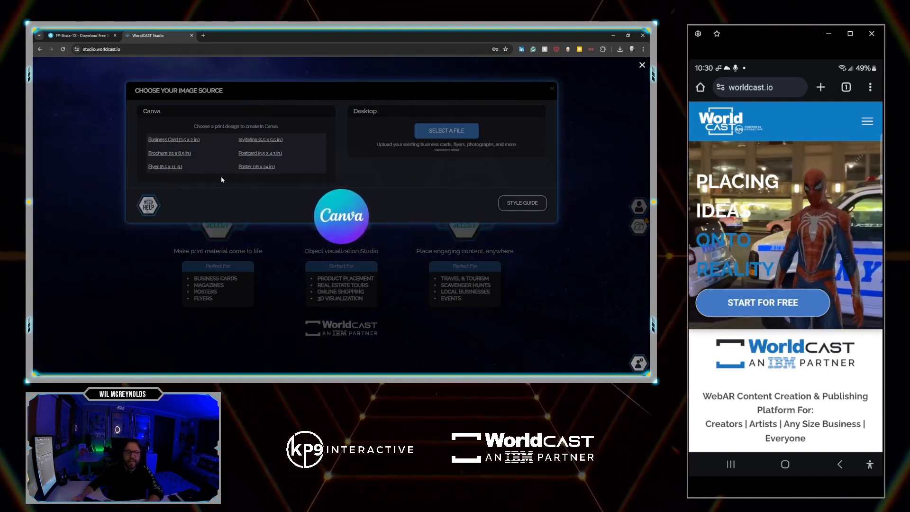
{"action": "left_click", "coordinate": [169, 153]}
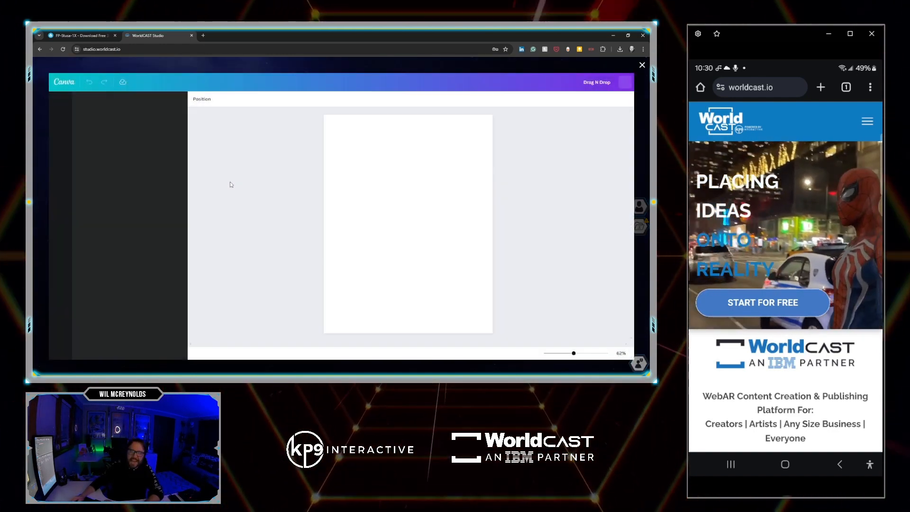
Apply the Green and Gold Luxury real estate flyer template found under 'Real estate'.
{"action": "left_click", "coordinate": [60, 105]}
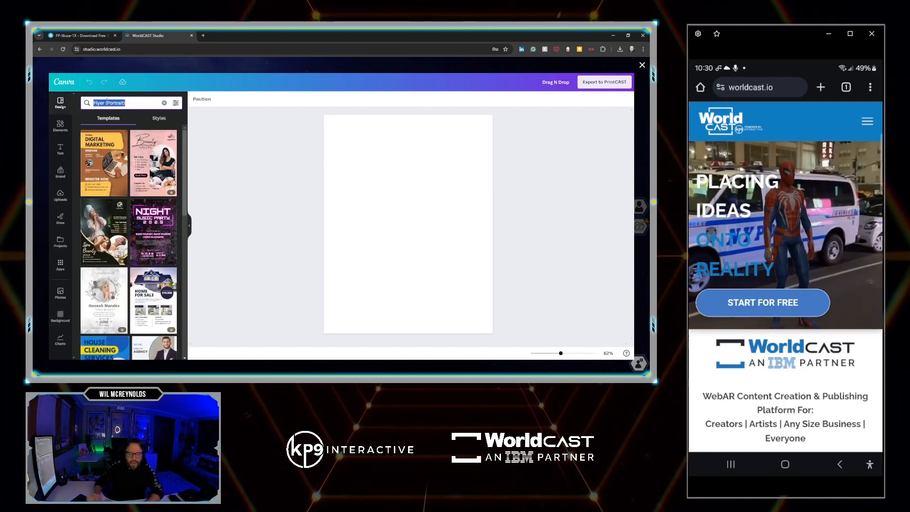
{"action": "type", "text": "Real estate"}
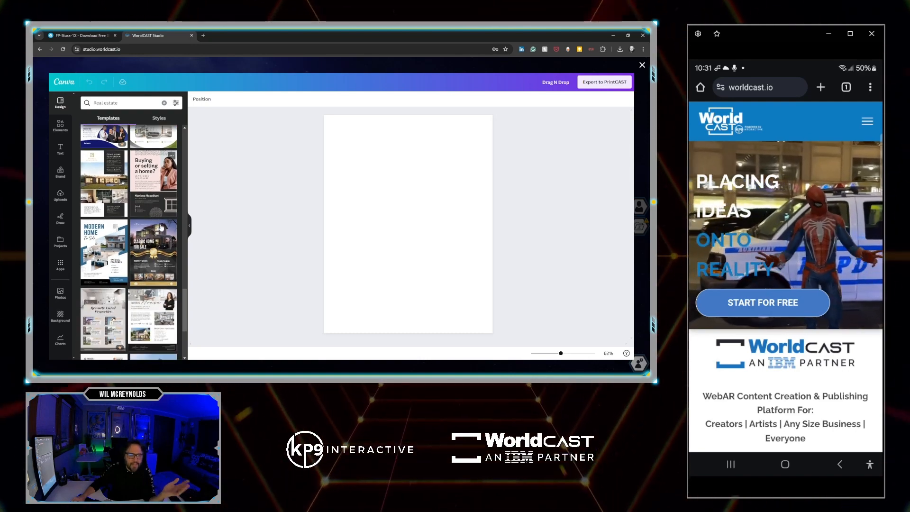
{"action": "scroll", "scroll_direction": "down", "scroll_amount": 3}
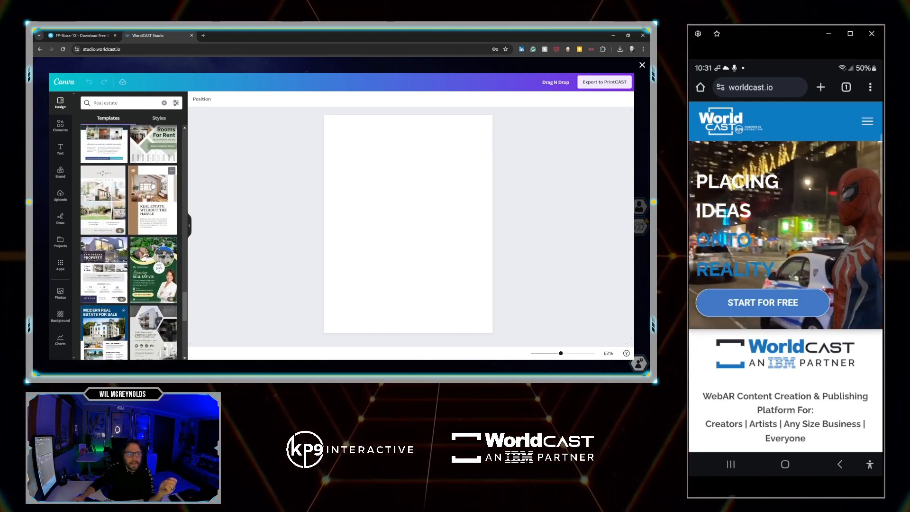
{"action": "scroll", "scroll_direction": "down", "scroll_amount": 3}
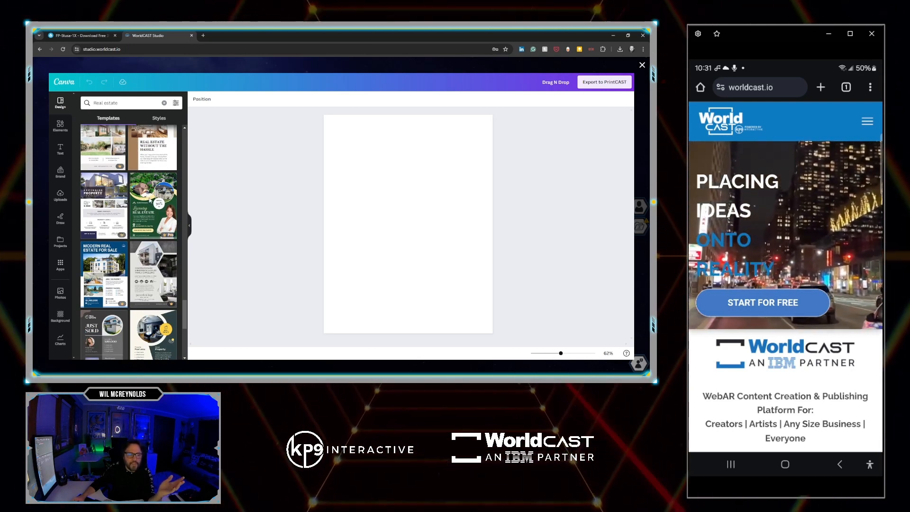
{"action": "left_click", "coordinate": [154, 202]}
{"action": "type", "text": "KP"}
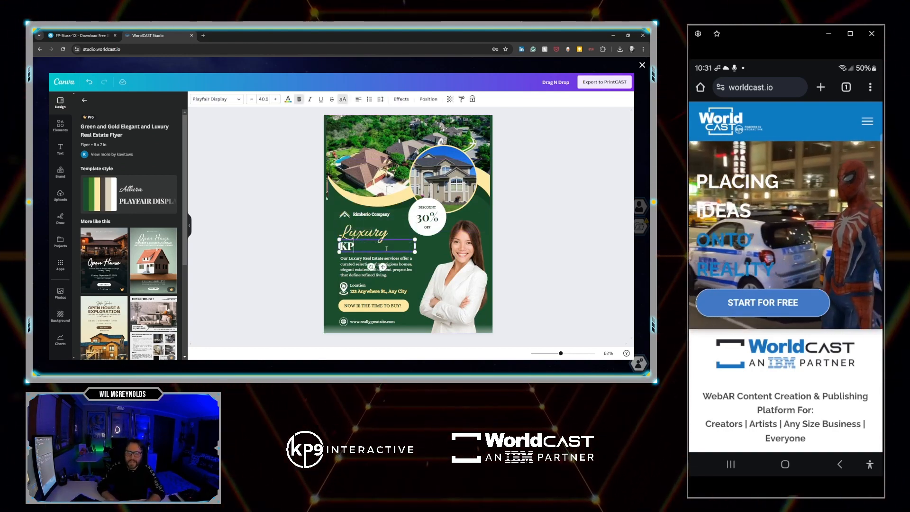
Retitle the headline to KP9 HOMES and export the flyer to PrintCAST.
{"action": "type", "text": "9 HOMES"}
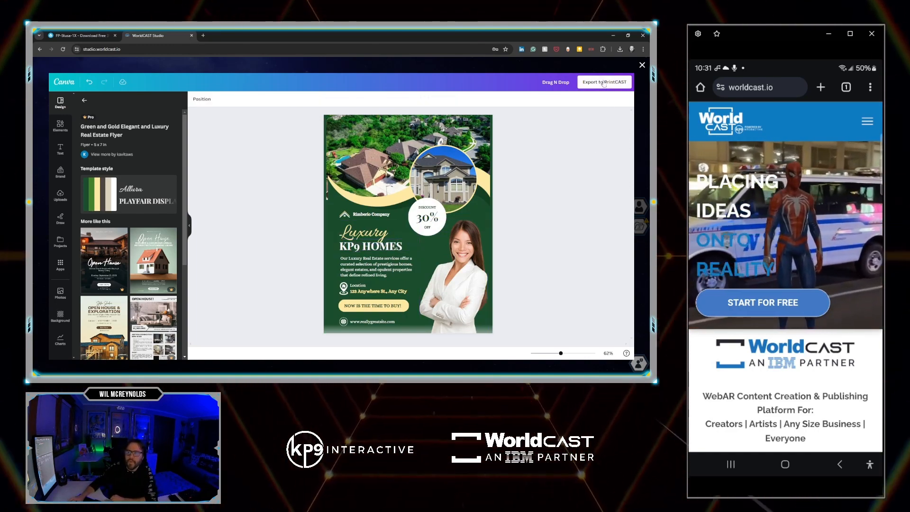
{"action": "left_click", "coordinate": [604, 82]}
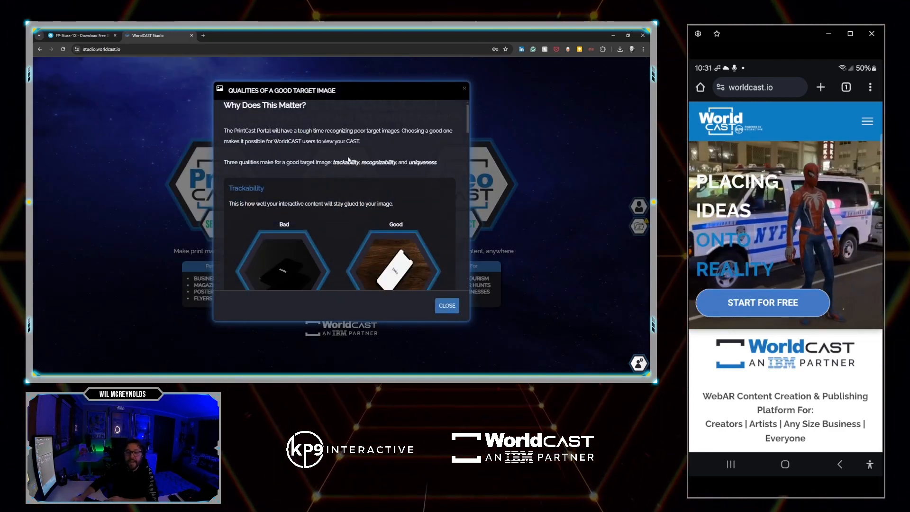
Dismiss the target image style guide and create the cast from the KP9 HOMES flyer.
{"action": "scroll", "scroll_direction": "down", "scroll_amount": 3}
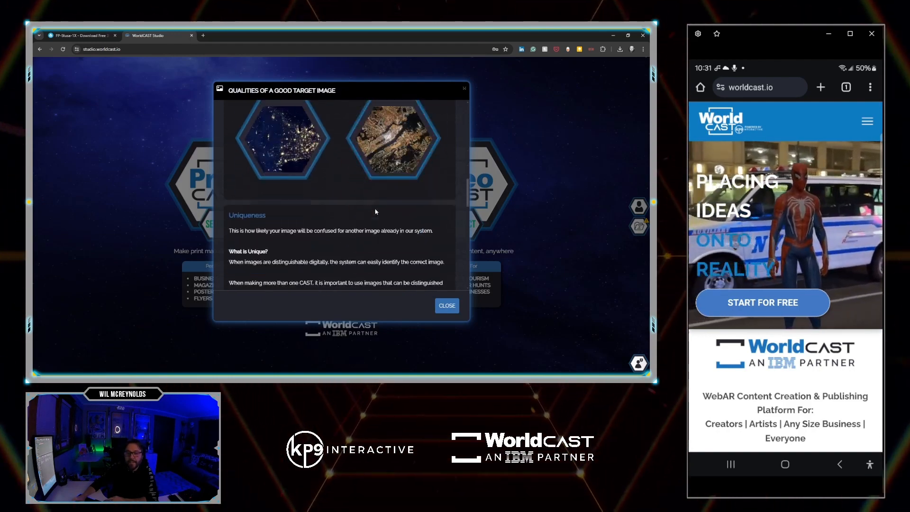
{"action": "left_click", "coordinate": [446, 306]}
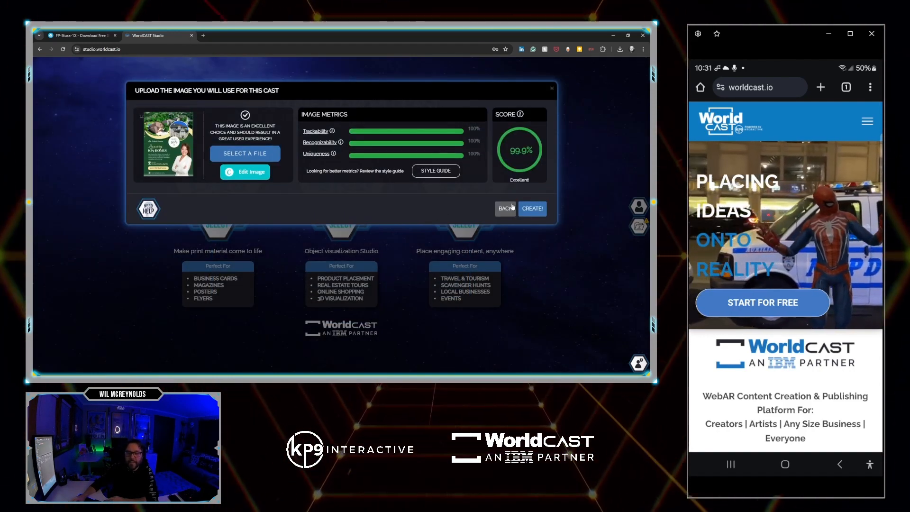
{"action": "left_click", "coordinate": [531, 209]}
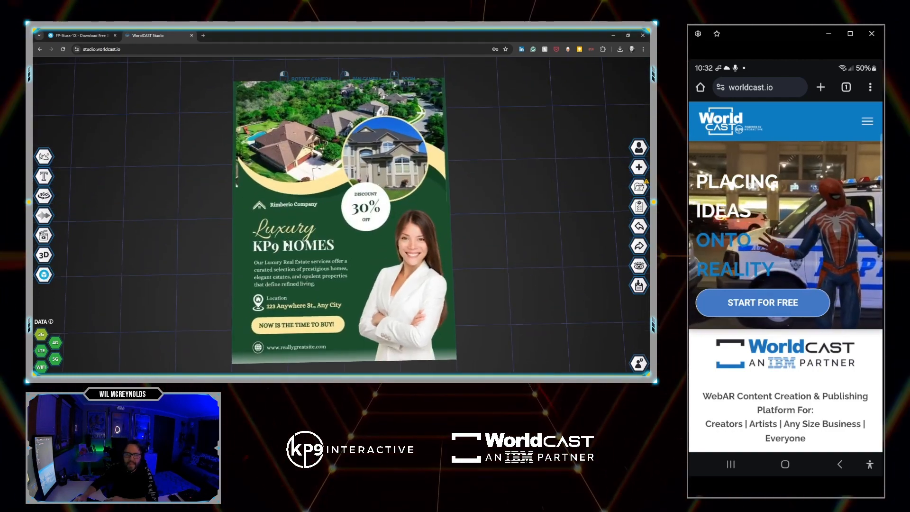
Add a 3D Object and select all files in the Drag_Drop folder for upload.
{"action": "left_click", "coordinate": [42, 156]}
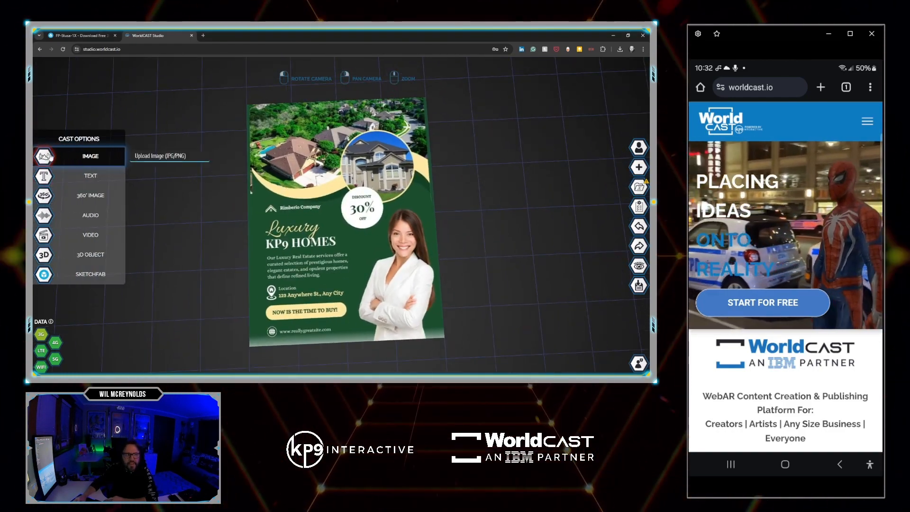
{"action": "left_click", "coordinate": [90, 235]}
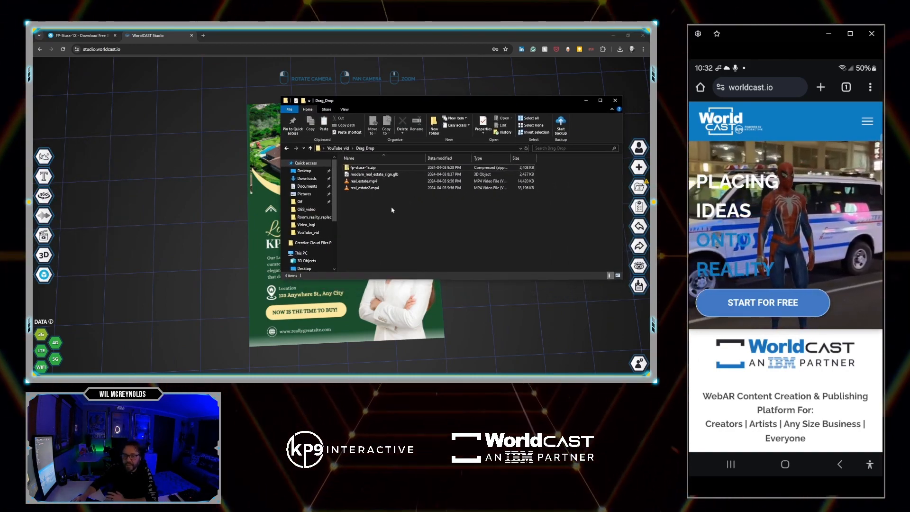
{"action": "key", "text": "ctrl+a"}
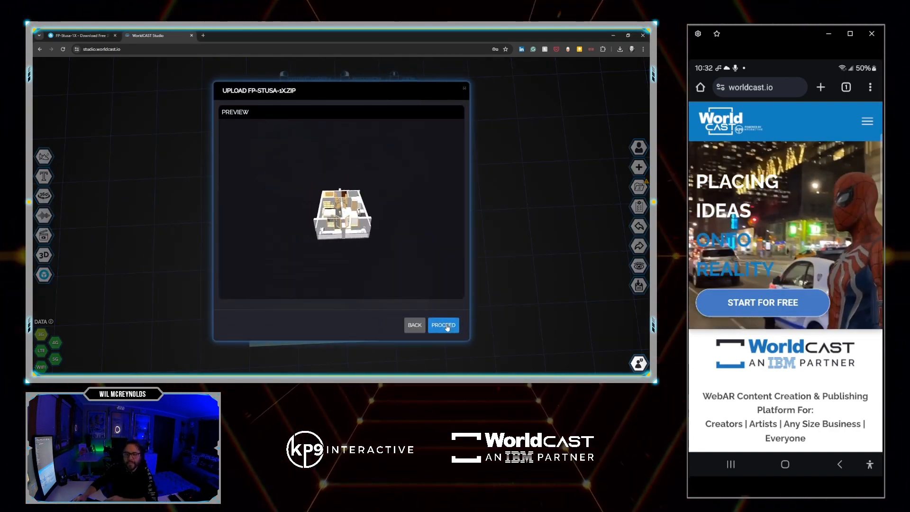
Accept the floor-plan model, real estate sign and house video uploads.
{"action": "left_click", "coordinate": [443, 325]}
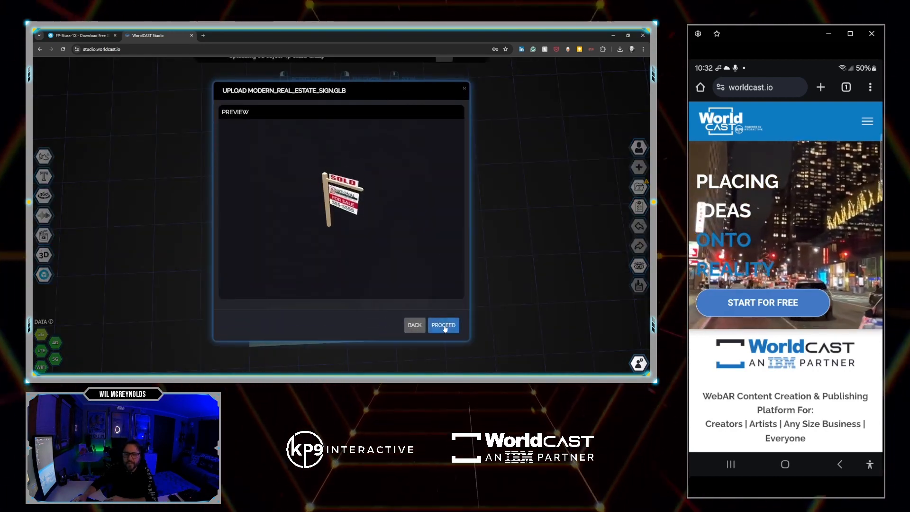
{"action": "left_click", "coordinate": [443, 325]}
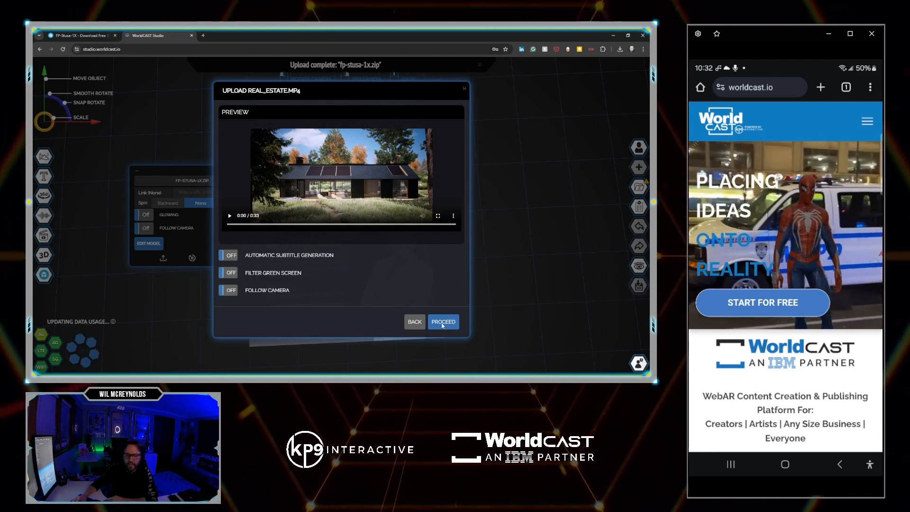
{"action": "left_click", "coordinate": [443, 321]}
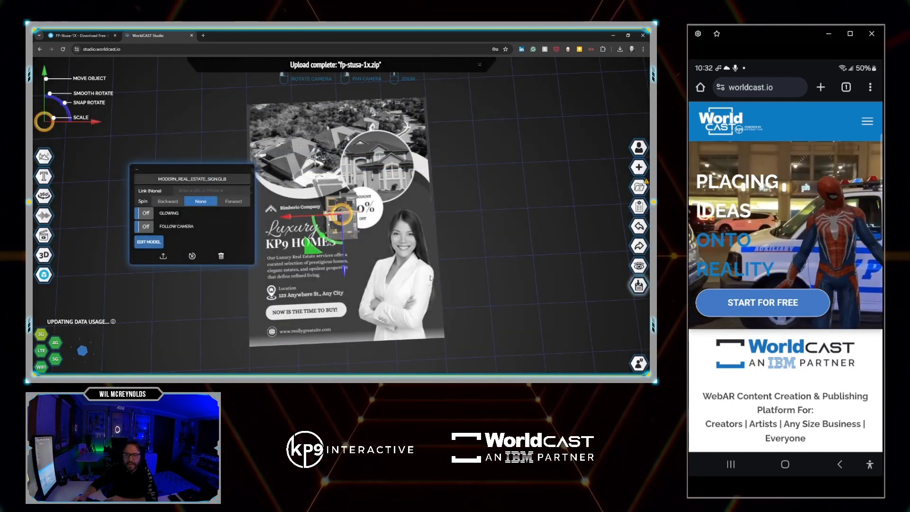
Upload the REAL_ESTATE2.MP4 presenter video with Filter Green Screen turned on.
{"action": "left_click", "coordinate": [163, 256]}
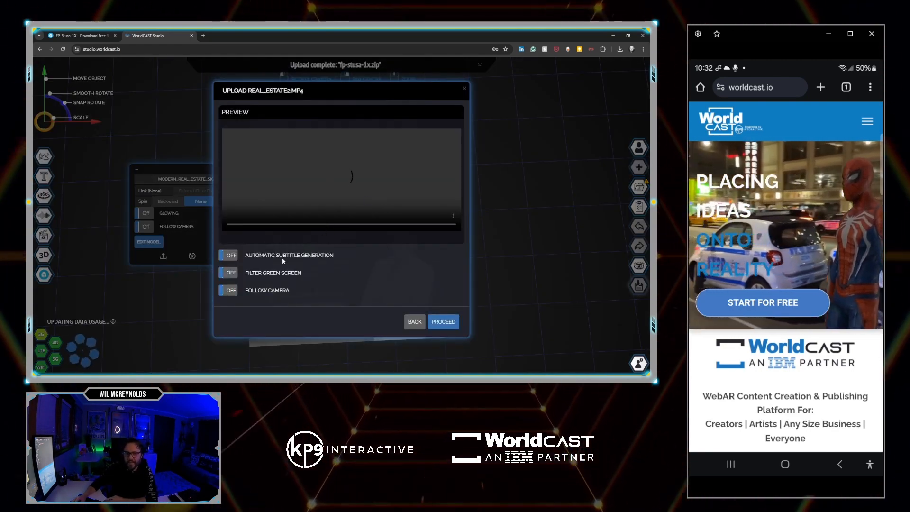
{"action": "left_click", "coordinate": [228, 272]}
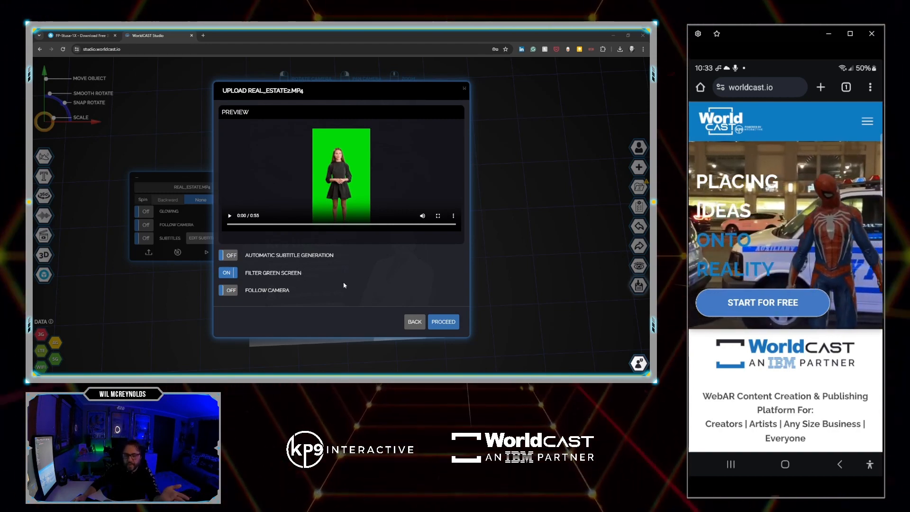
{"action": "left_click", "coordinate": [443, 322]}
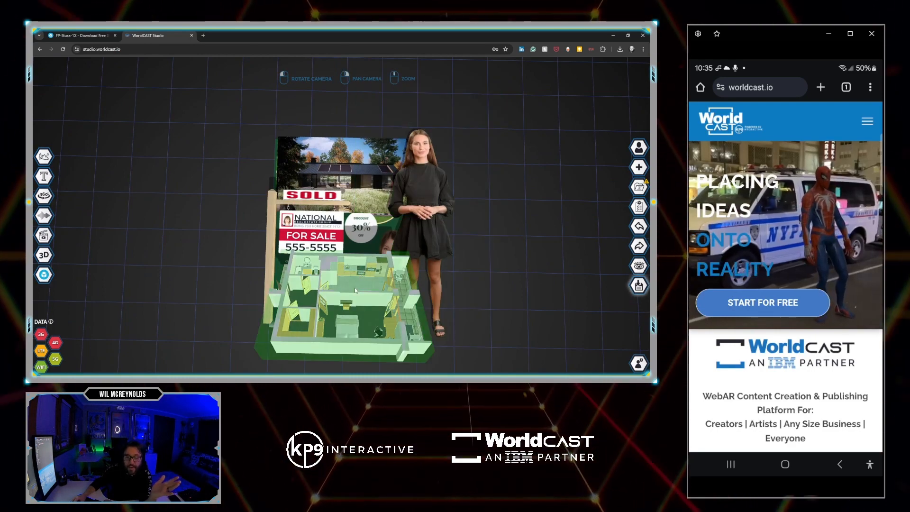
Select the floor-plan model and bring up the Cast Options content choices.
{"action": "left_click", "coordinate": [346, 290]}
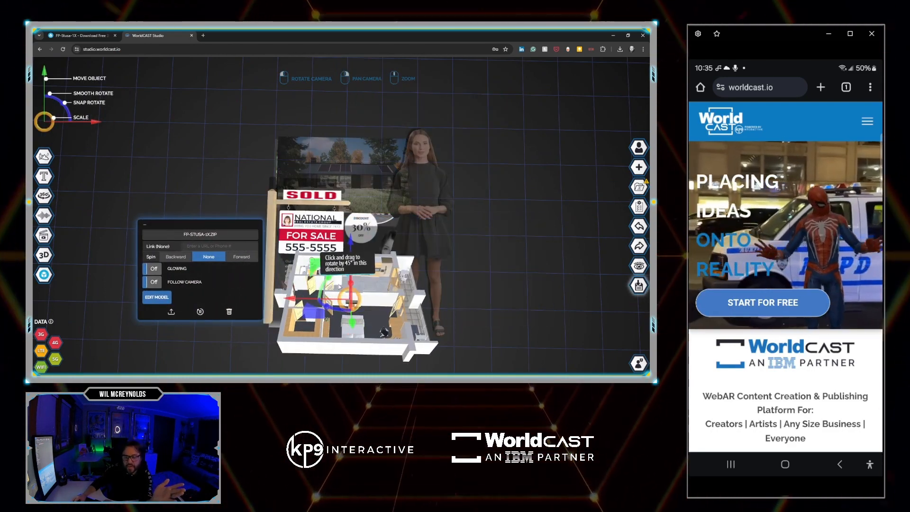
{"action": "left_click", "coordinate": [43, 157]}
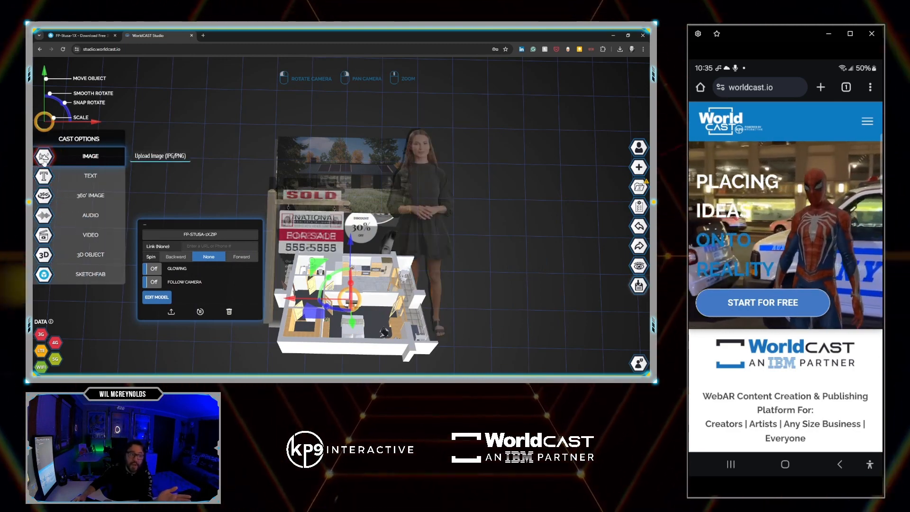
Create a gradient-coloured button labelled TOUCH ME and export it as an image.
{"action": "left_click", "coordinate": [161, 156]}
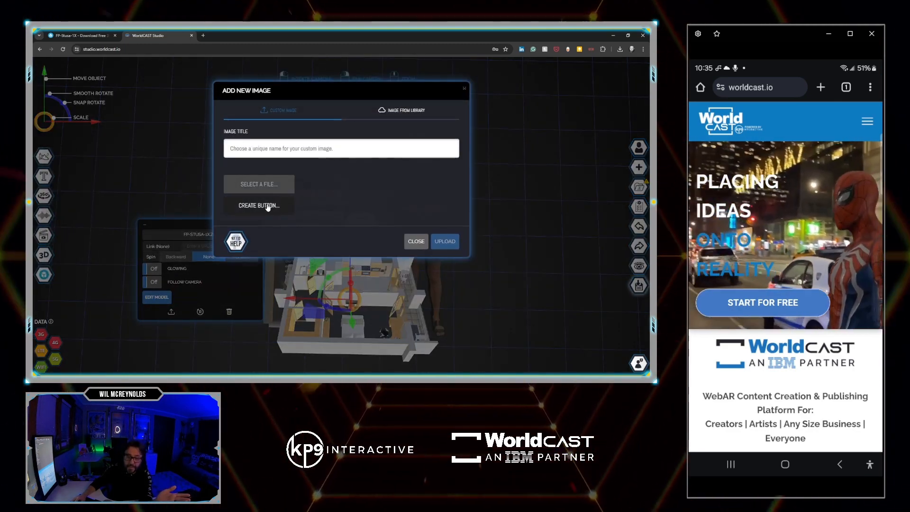
{"action": "left_click", "coordinate": [259, 206]}
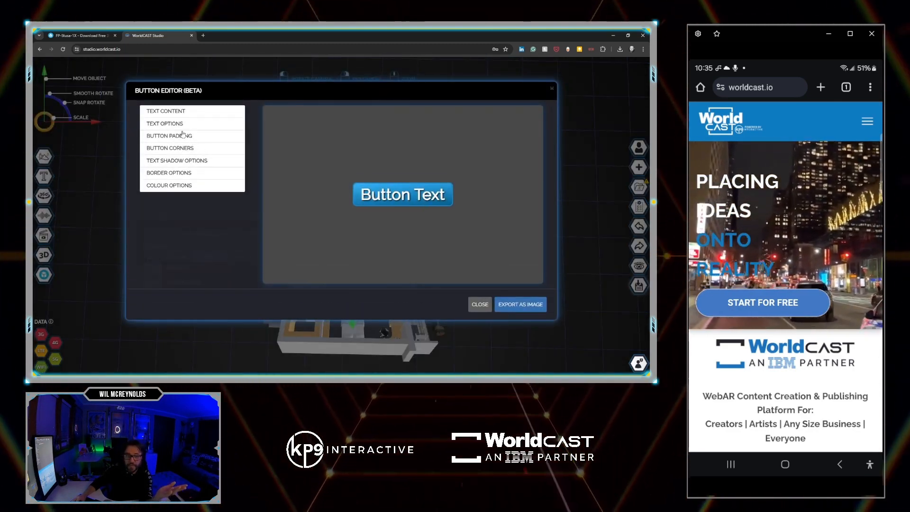
{"action": "left_click", "coordinate": [166, 110]}
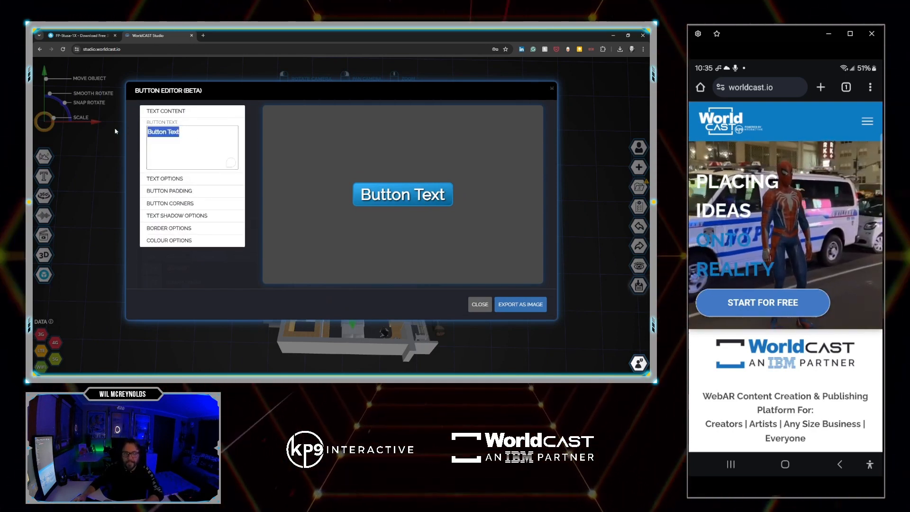
{"action": "type", "text": "TOU"}
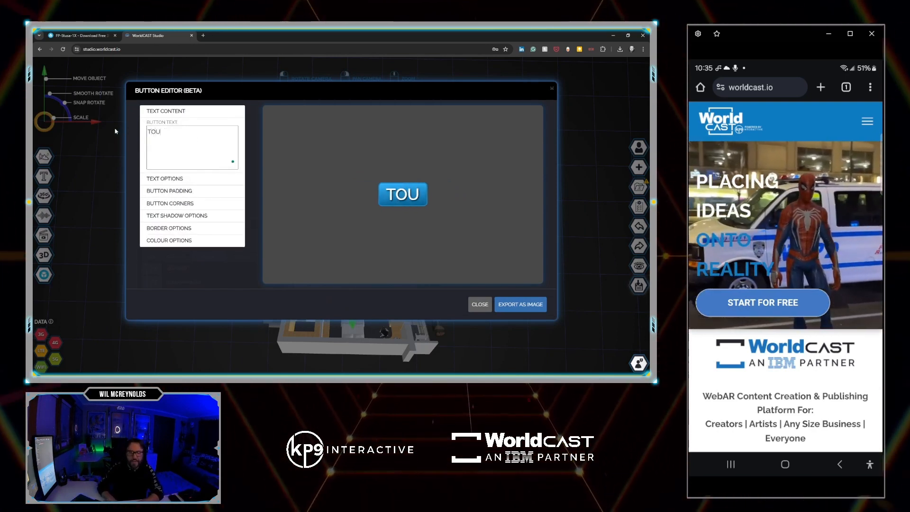
{"action": "type", "text": "CH"}
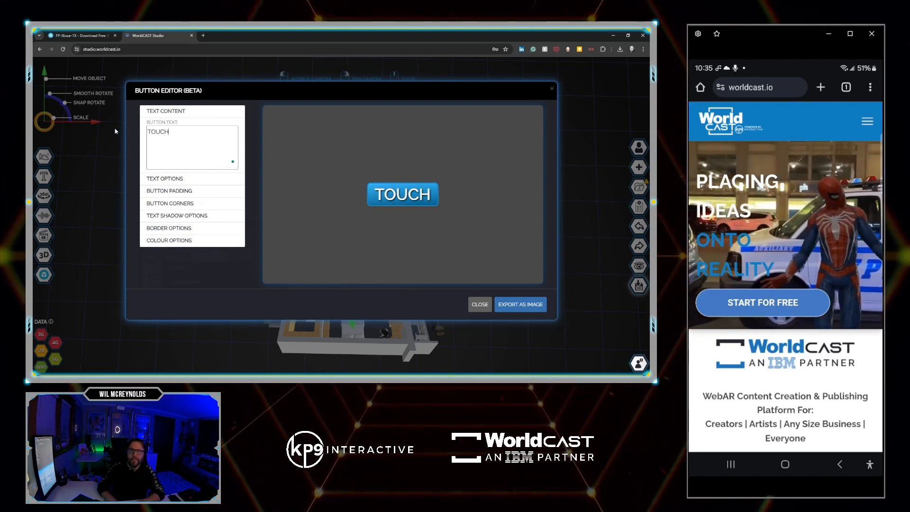
{"action": "type", "text": "ME"}
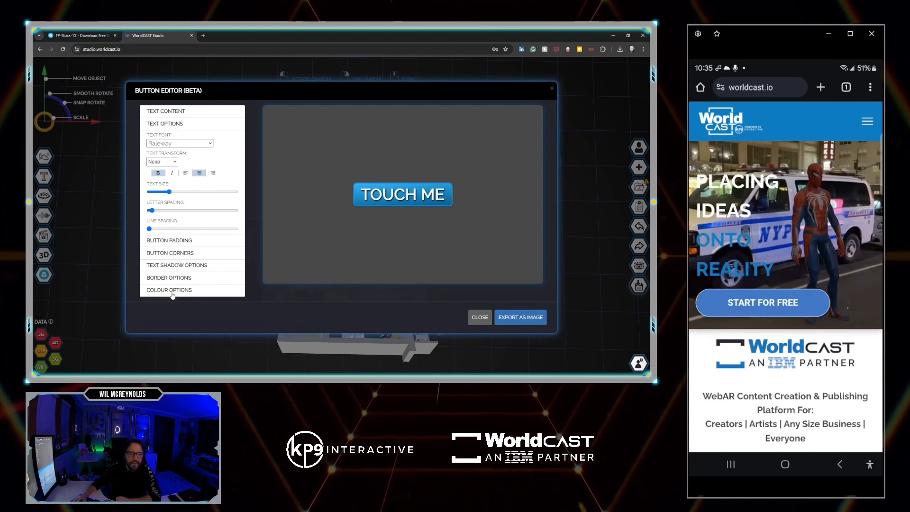
{"action": "left_click", "coordinate": [168, 290]}
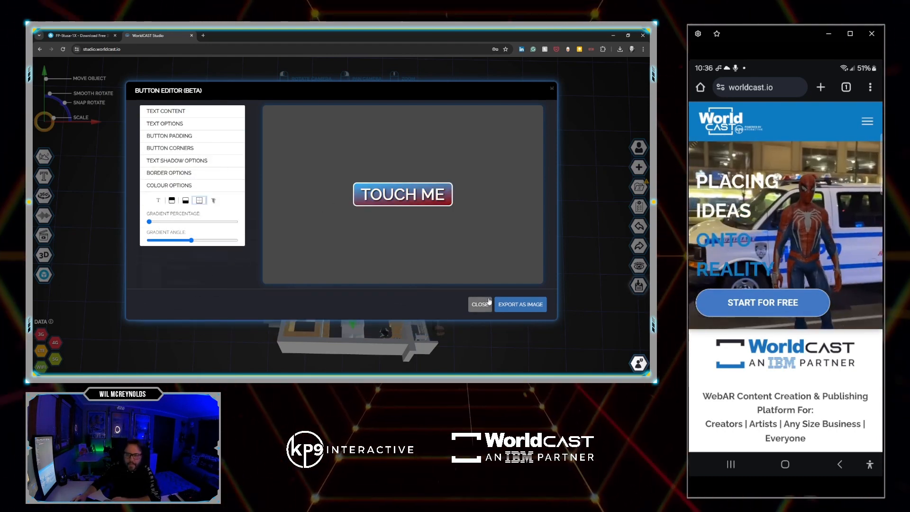
{"action": "mouse_move", "coordinate": [520, 305]}
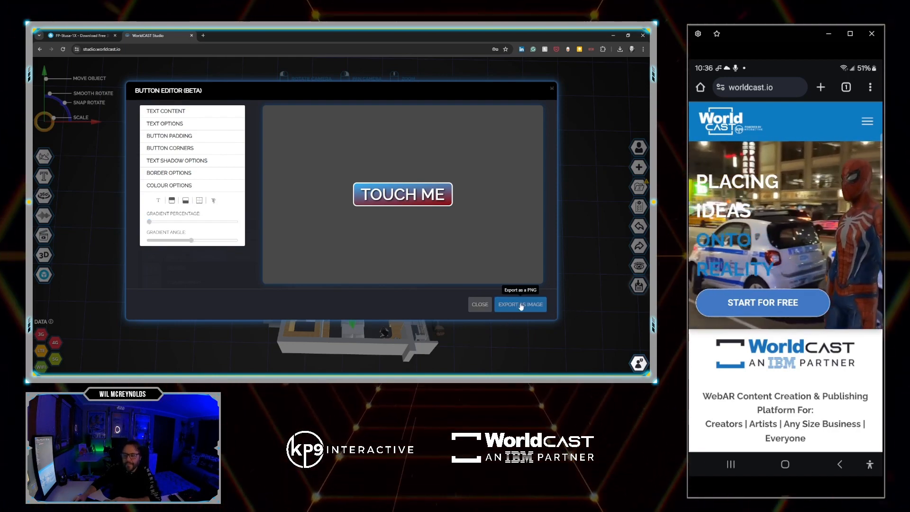
{"action": "left_click", "coordinate": [521, 303]}
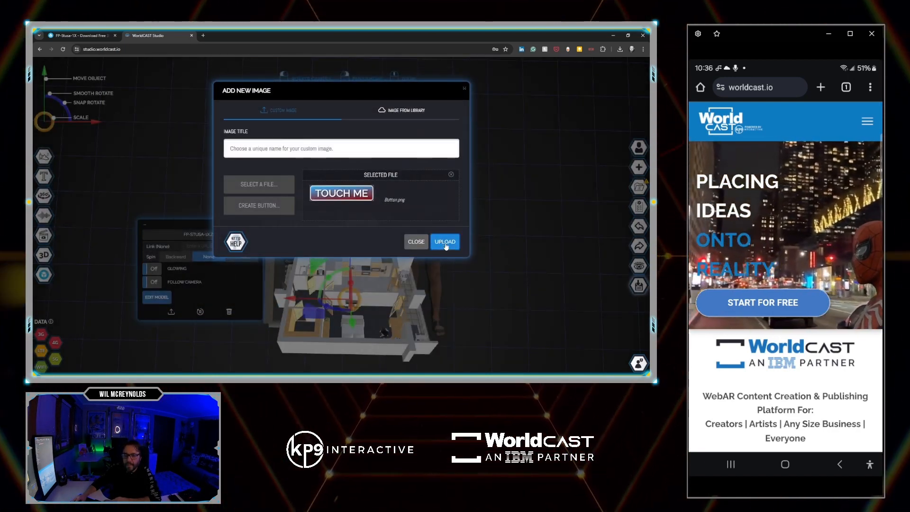
Upload the TOUCH ME button into the scene and give it a www link.
{"action": "left_click", "coordinate": [443, 241]}
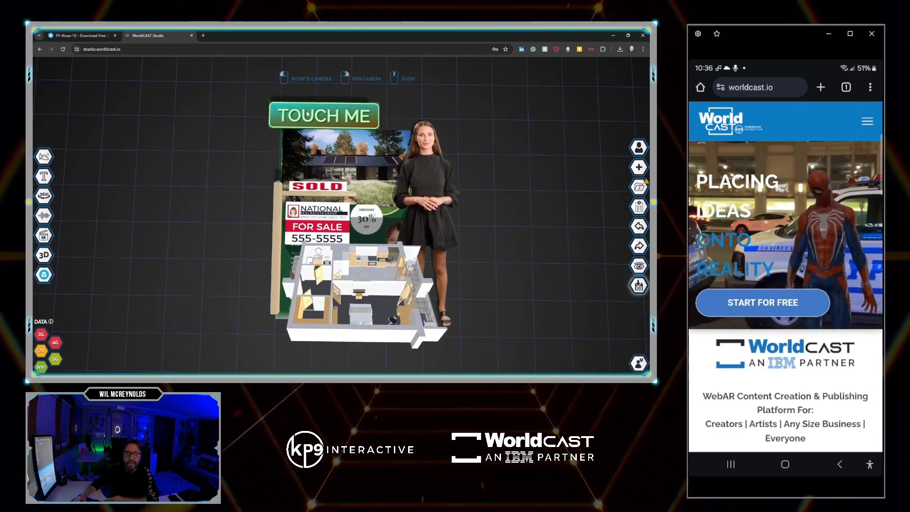
{"action": "left_click", "coordinate": [323, 114]}
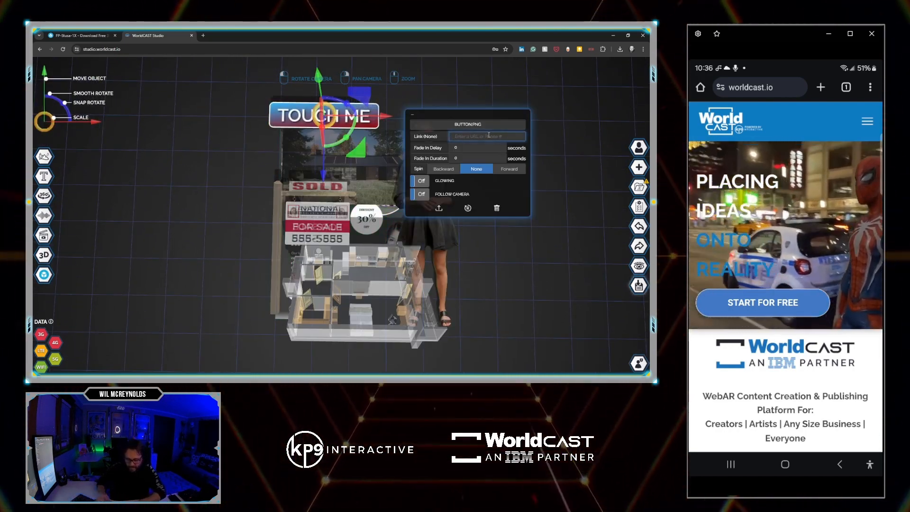
{"action": "type", "text": "www"}
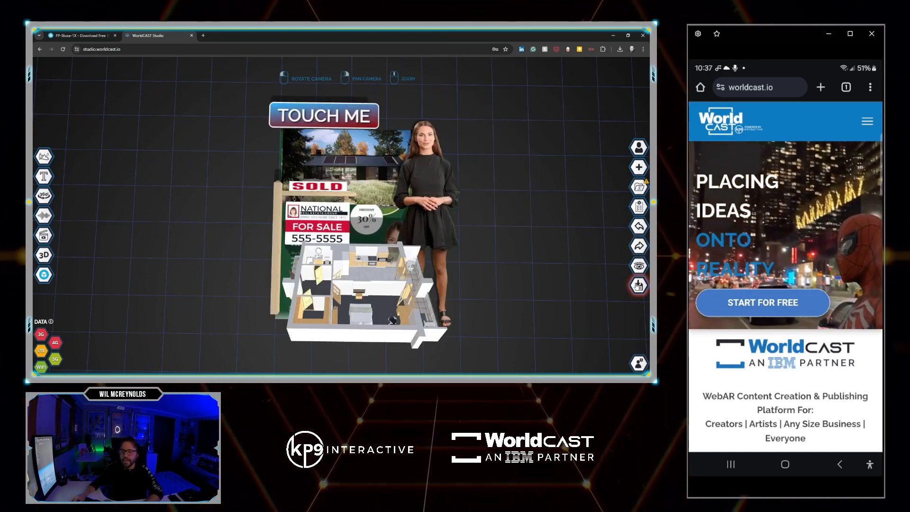
Save and publish the scene, review the upgrade plans and pick the free Creator package.
{"action": "left_click", "coordinate": [638, 285]}
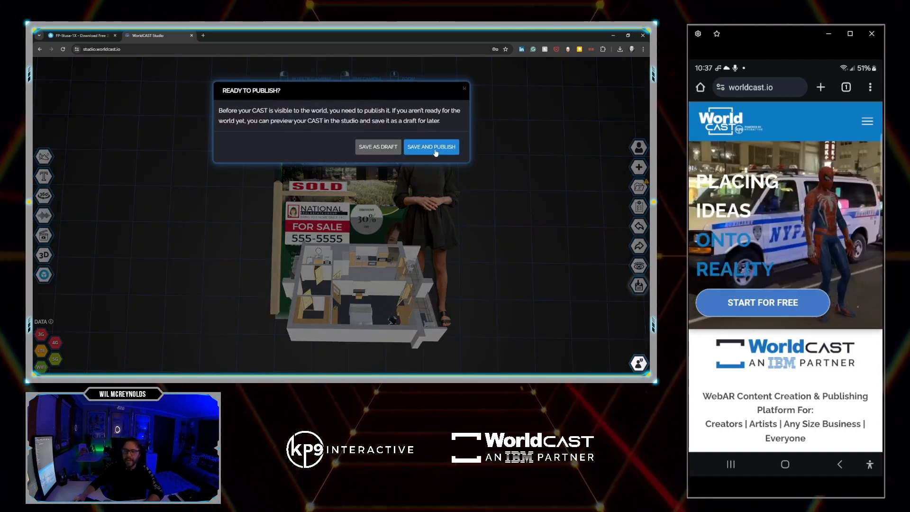
{"action": "left_click", "coordinate": [430, 146]}
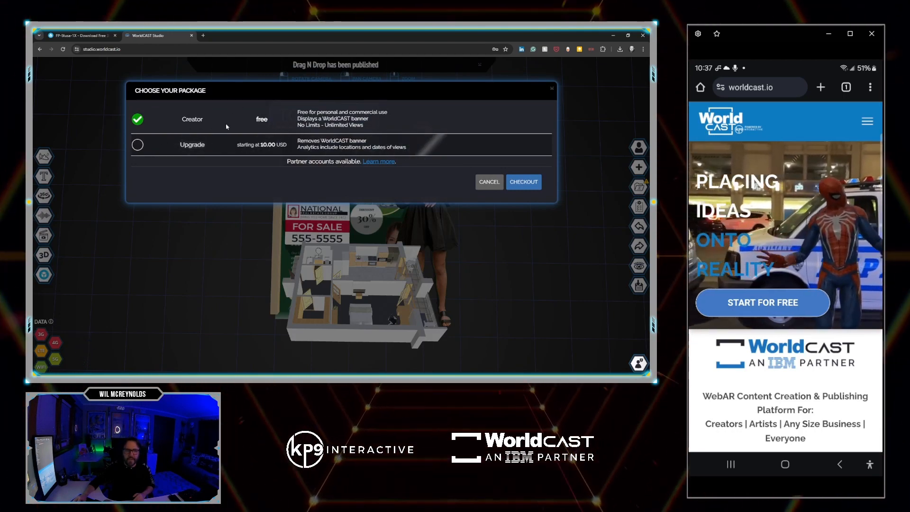
{"action": "left_click", "coordinate": [137, 144]}
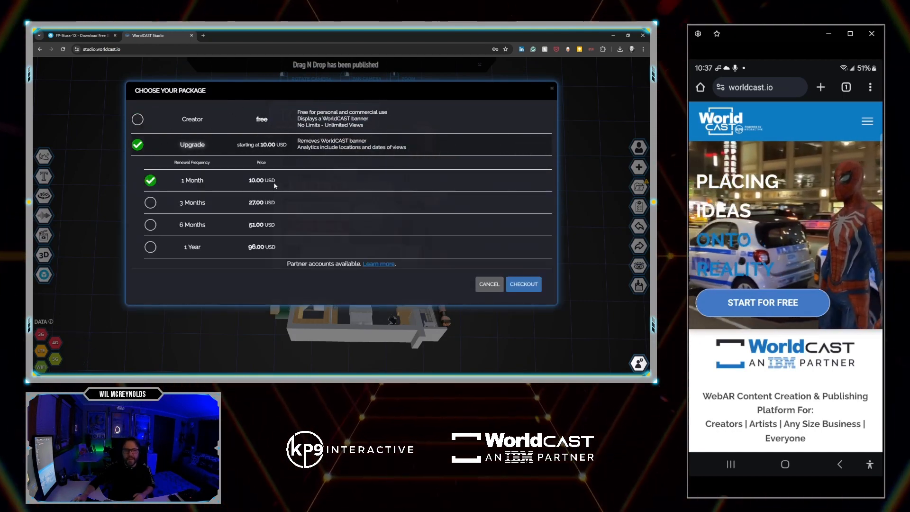
{"action": "mouse_move", "coordinate": [200, 265]}
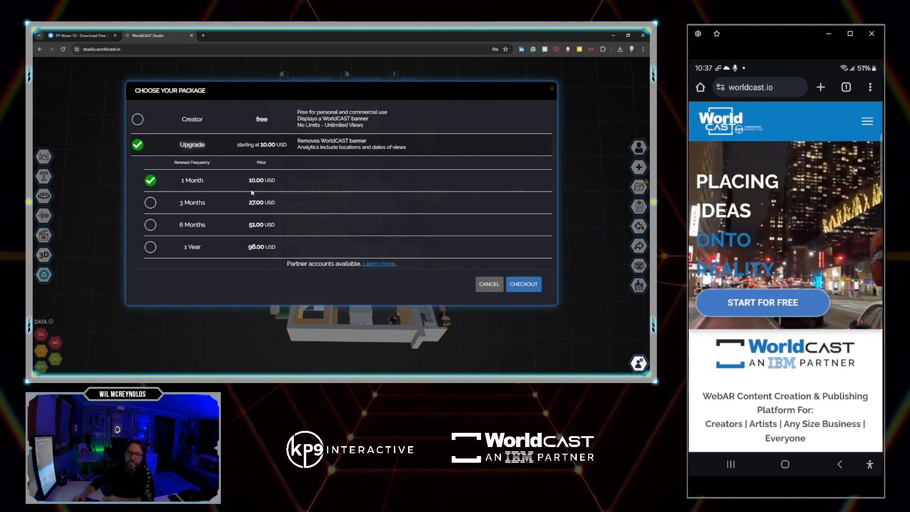
{"action": "left_click", "coordinate": [137, 119]}
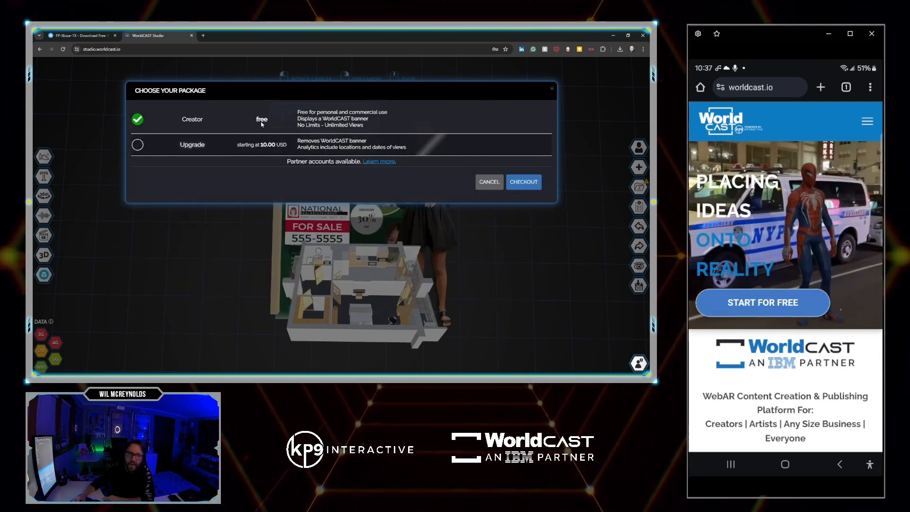
{"action": "mouse_move", "coordinate": [426, 170]}
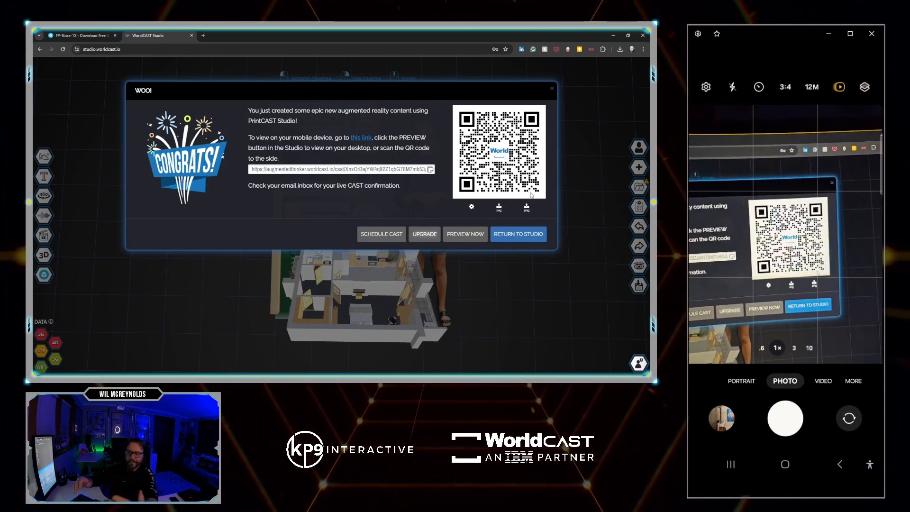
Return to the studio from the Congrats dialog with the cast's QR code.
{"action": "left_click", "coordinate": [518, 235]}
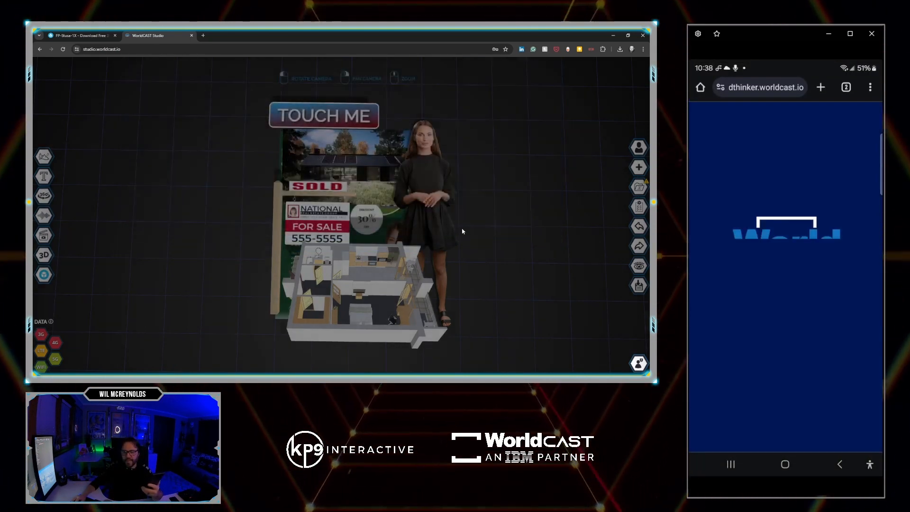